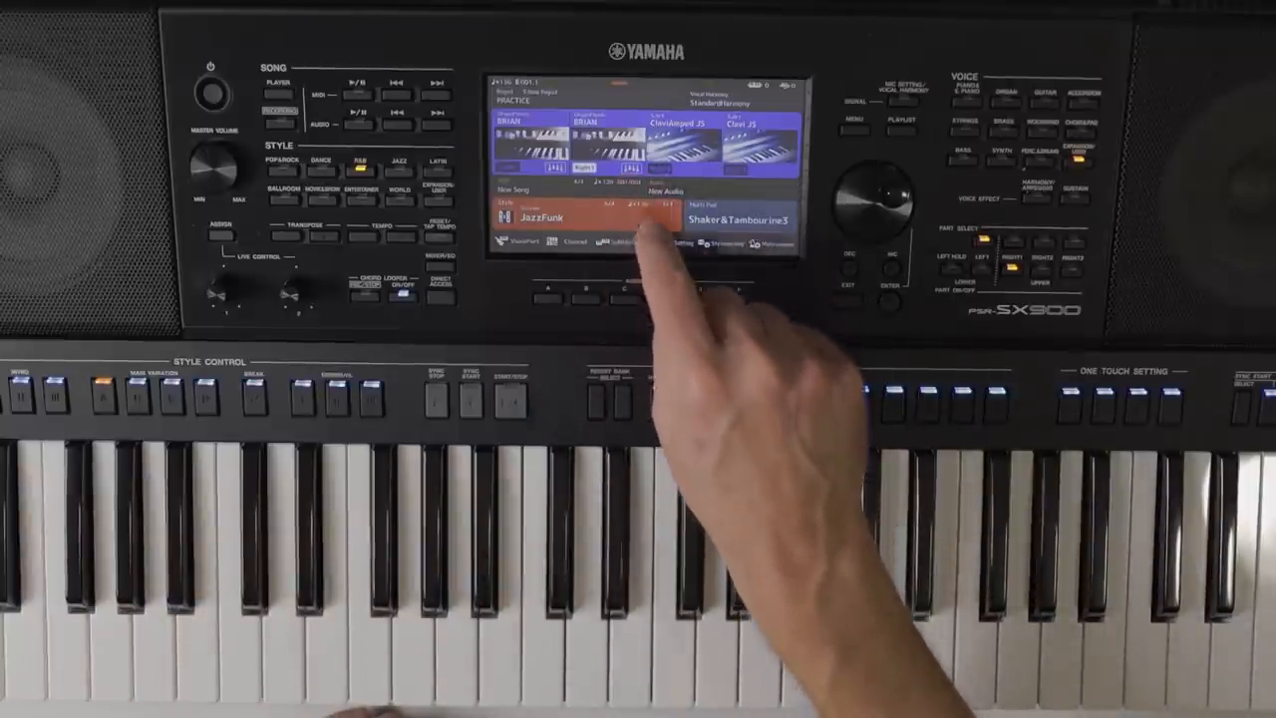
Open the Voice Edit screen for the Right1 organ voice (BRIAN)
{"action": "left_click", "coordinate": [638, 239]}
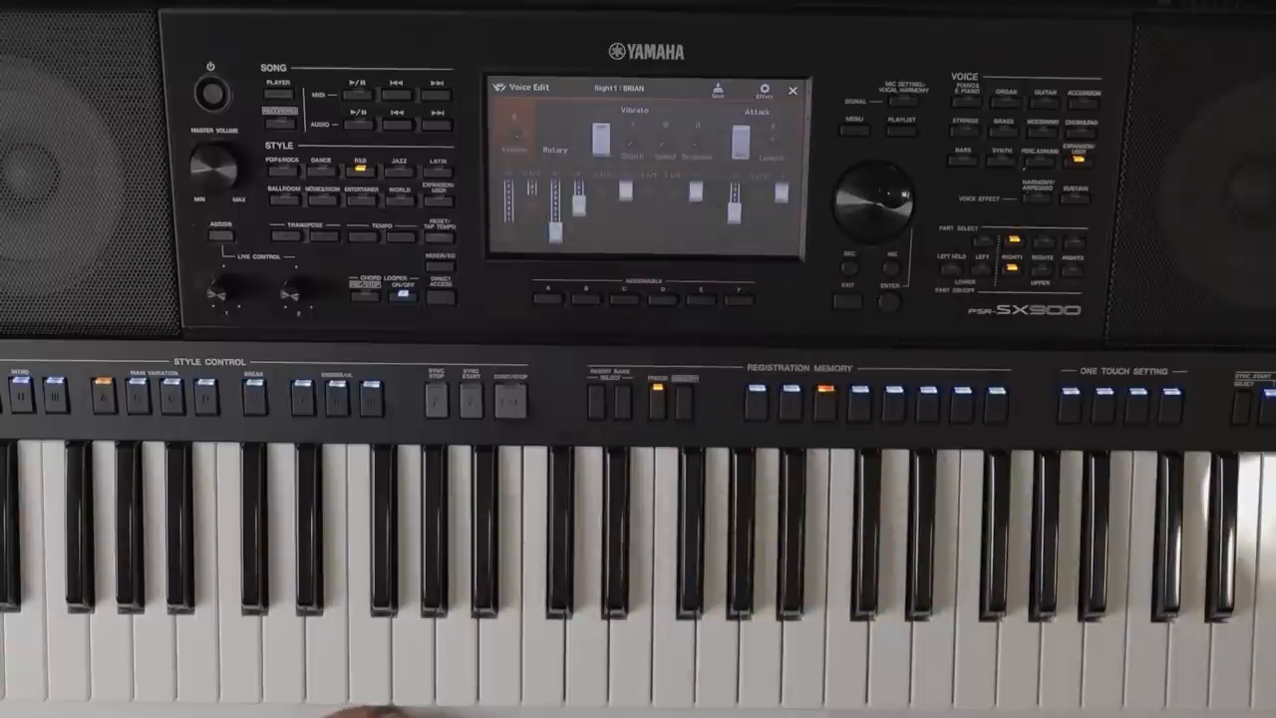